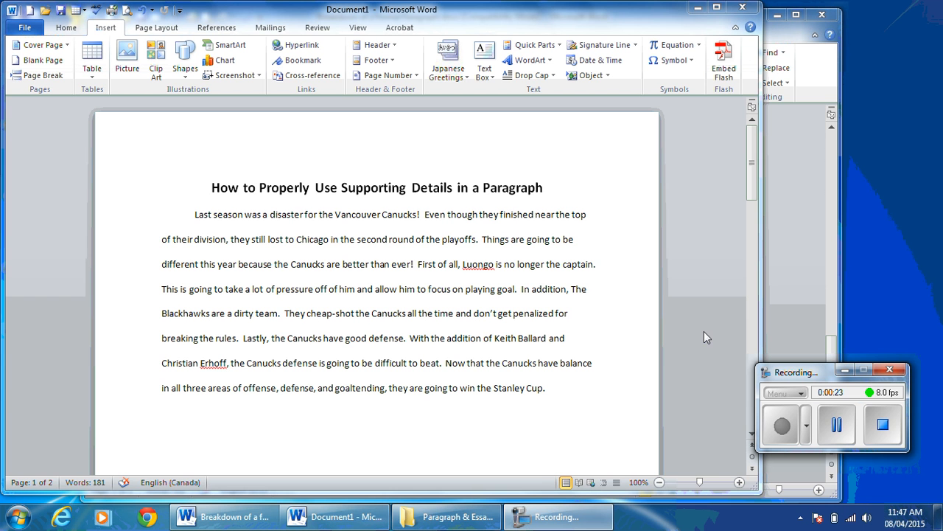
mouse_move(580, 321)
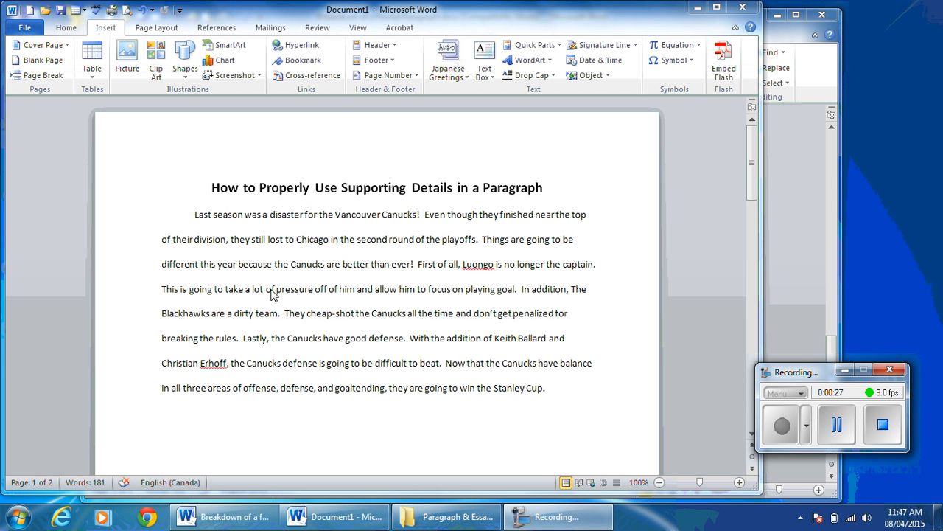
mouse_move(331, 329)
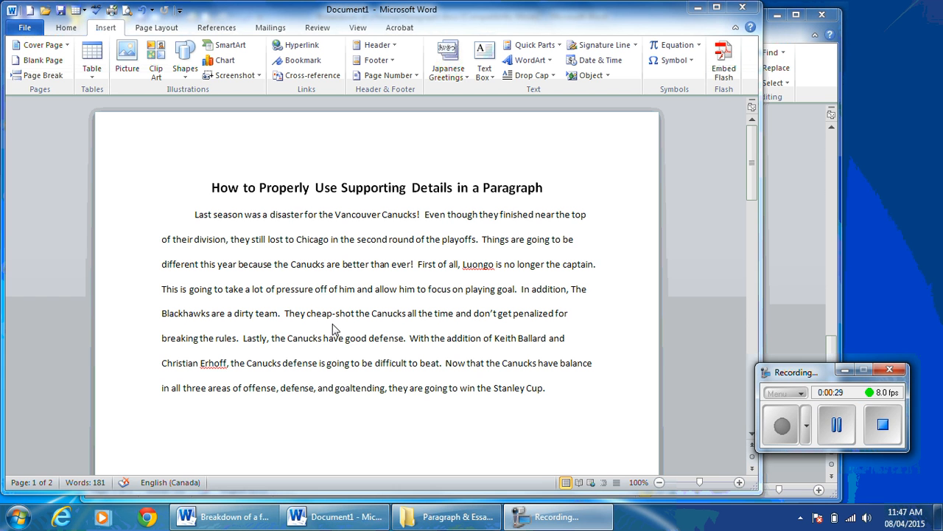
mouse_move(386, 231)
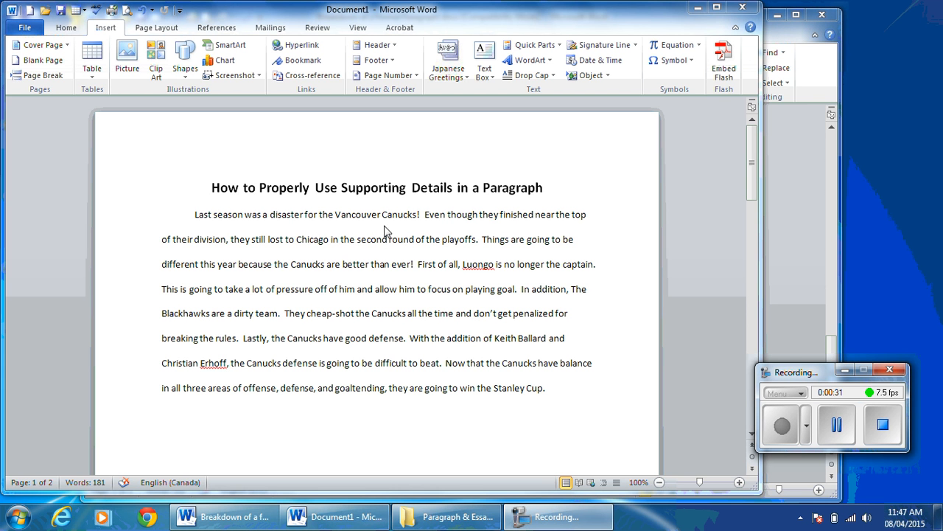
mouse_move(555, 219)
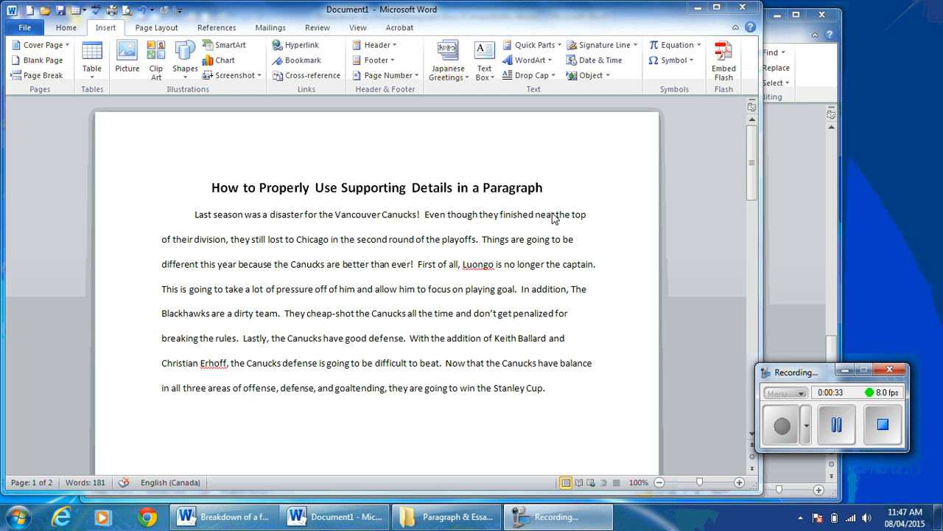
mouse_move(440, 255)
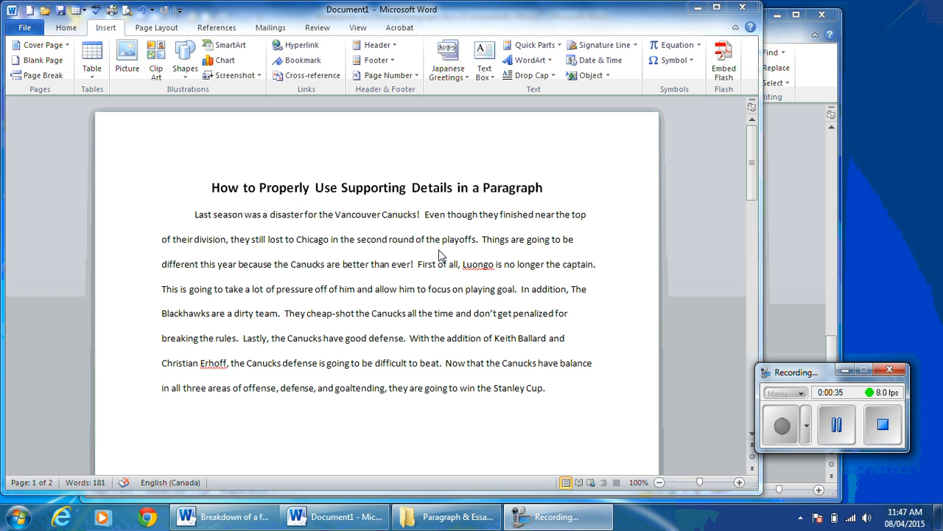
mouse_move(479, 252)
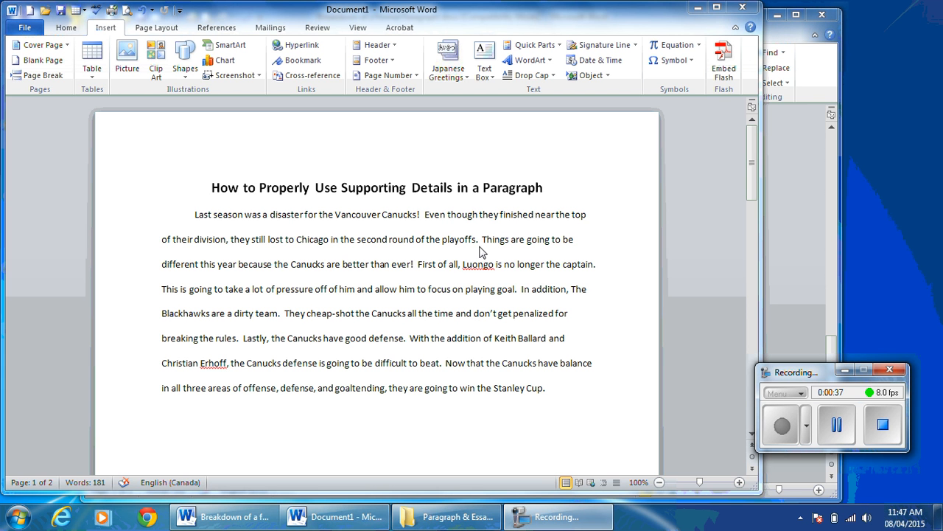
mouse_move(396, 281)
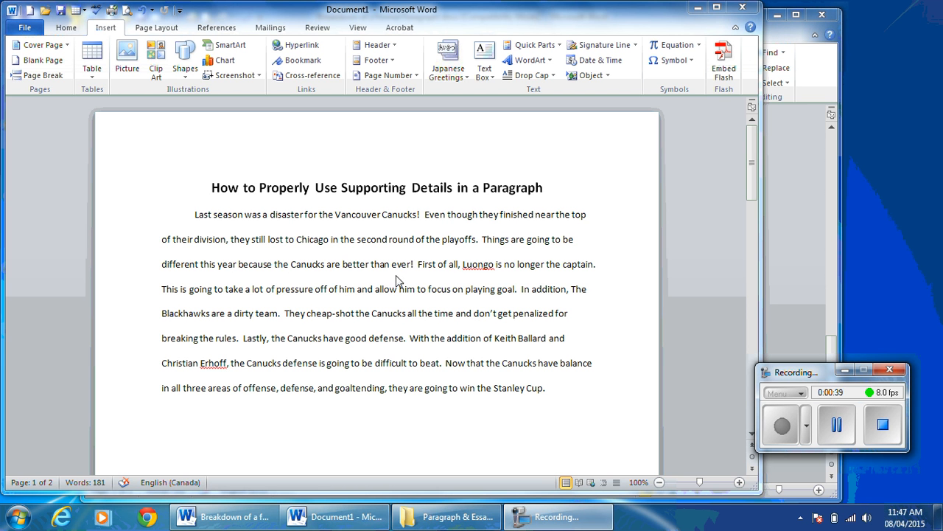
mouse_move(127, 55)
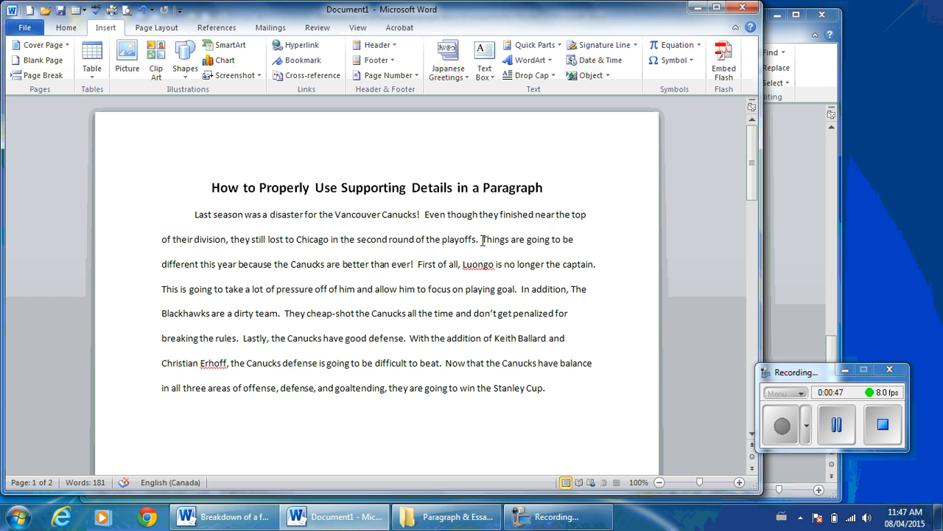
- Select a supporting detail sentence in the Canucks paragraph
left_click_drag(481, 239, 412, 263)
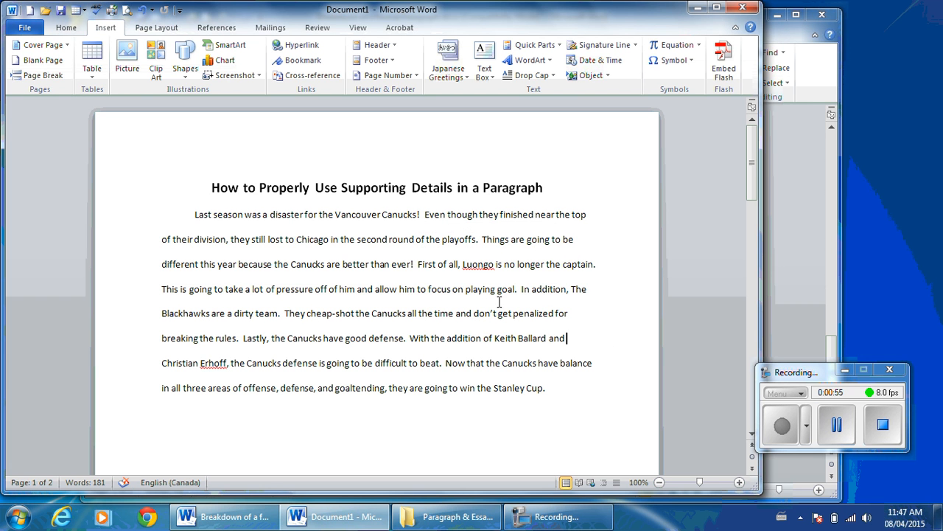
mouse_move(232, 74)
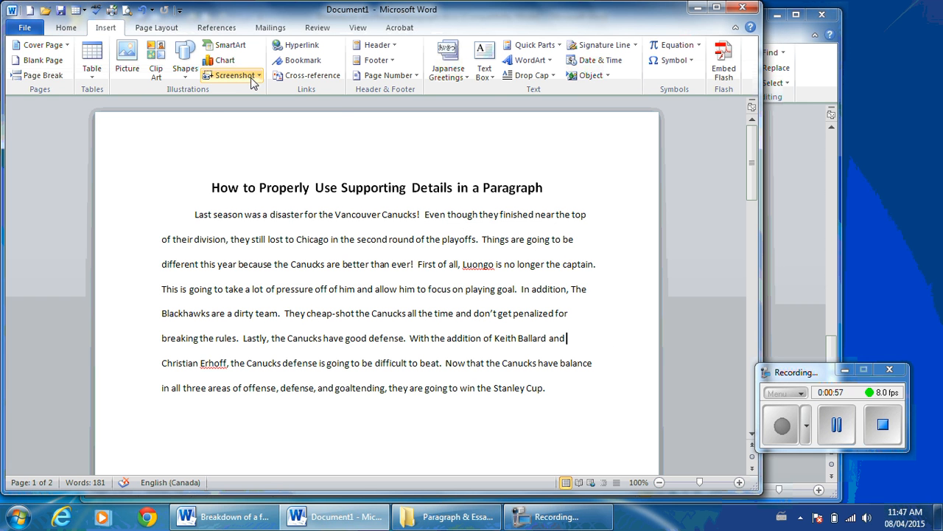
mouse_move(465, 246)
type("t")
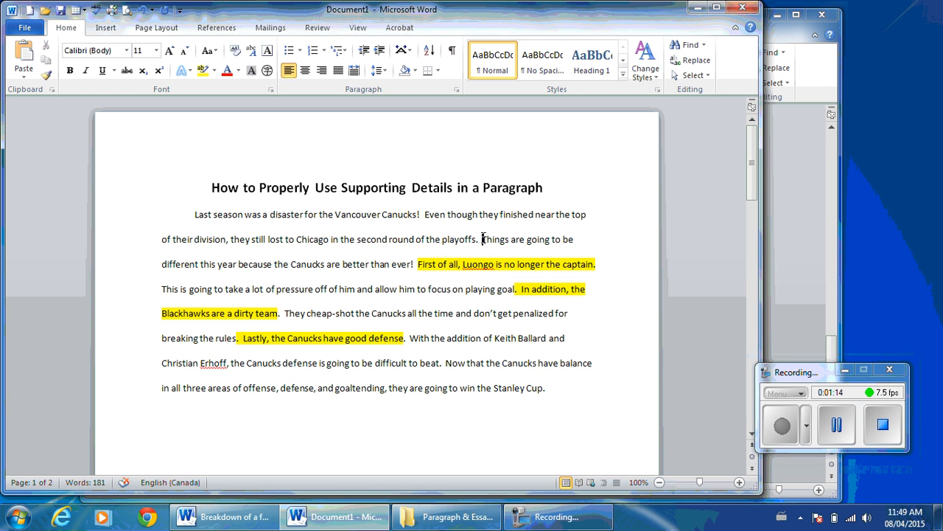
- Highlight the 'Canucks are better than ever' topic sentence in green
left_click_drag(481, 238, 414, 264)
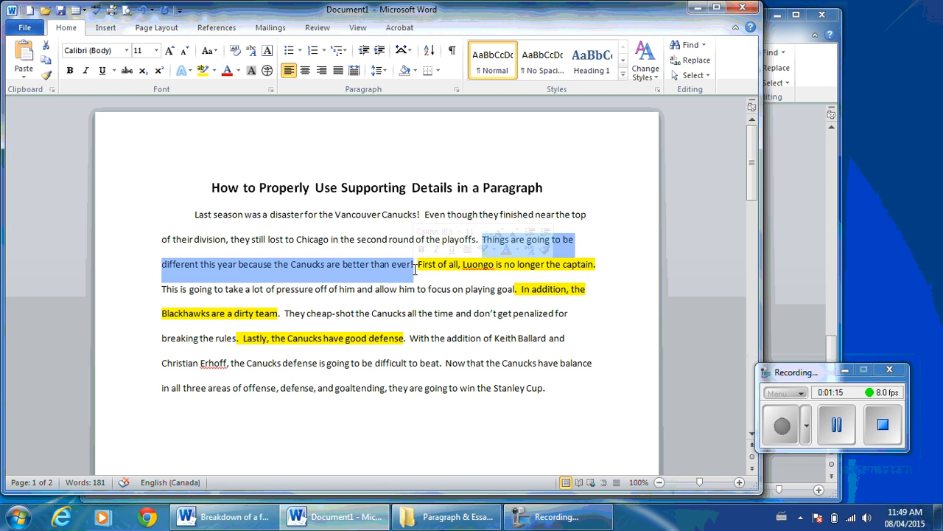
left_click(212, 70)
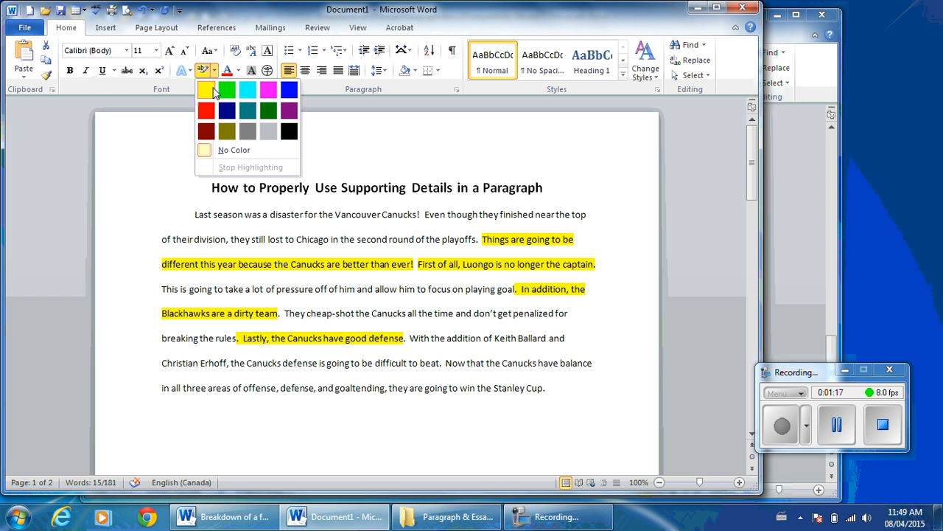
left_click(227, 90)
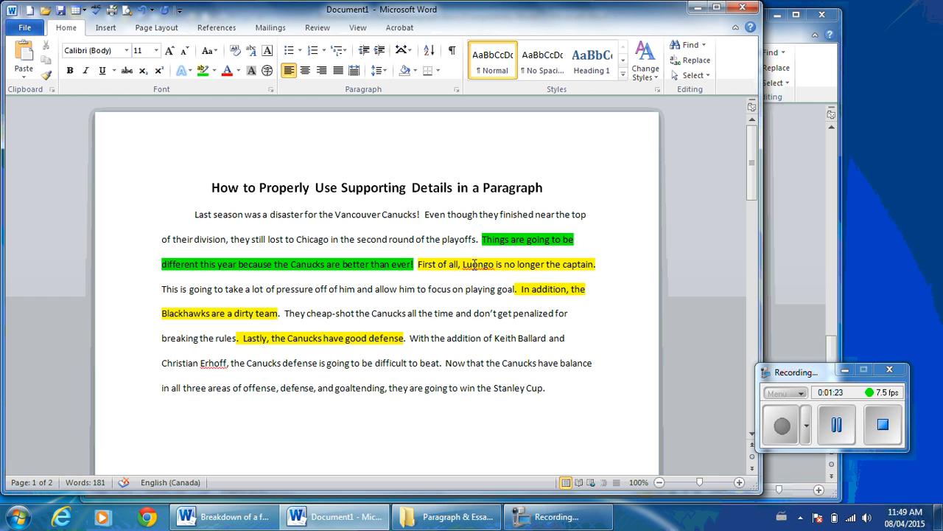
mouse_move(402, 289)
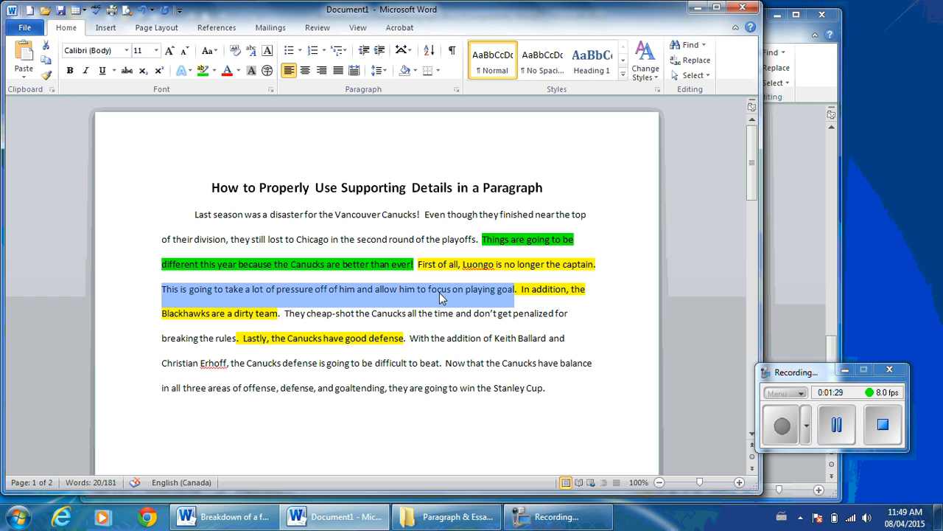
mouse_move(577, 338)
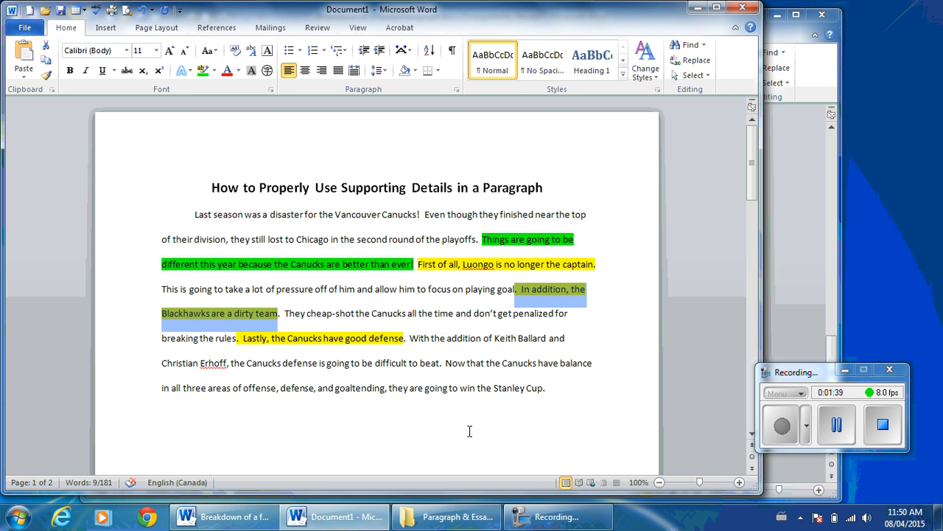
mouse_move(124, 271)
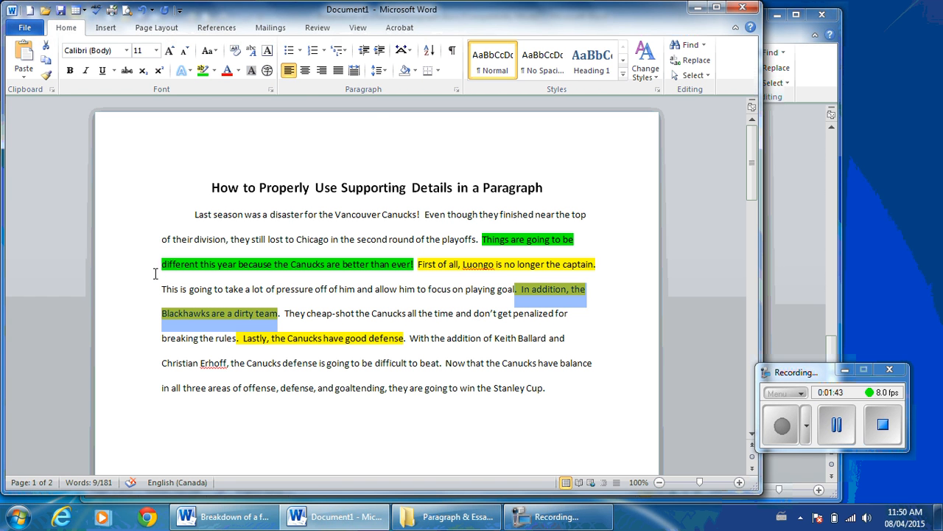
mouse_move(214, 338)
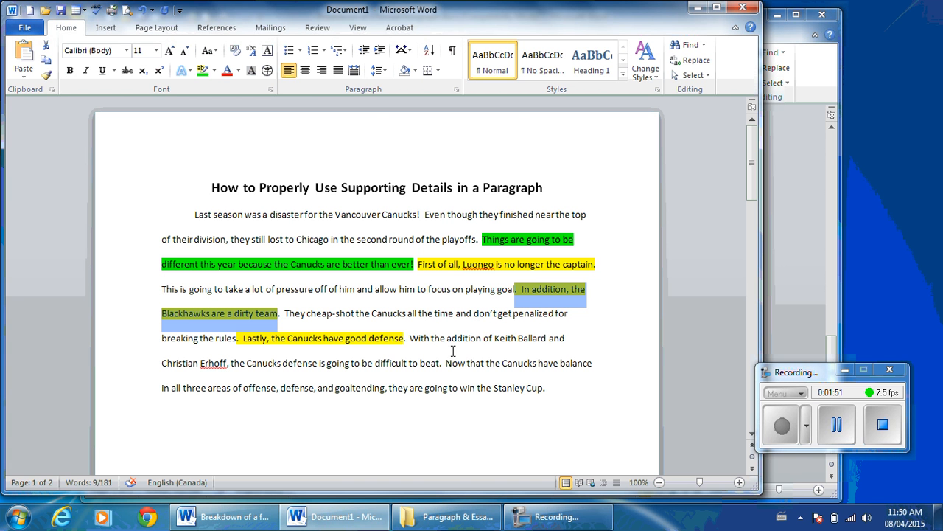
mouse_move(342, 267)
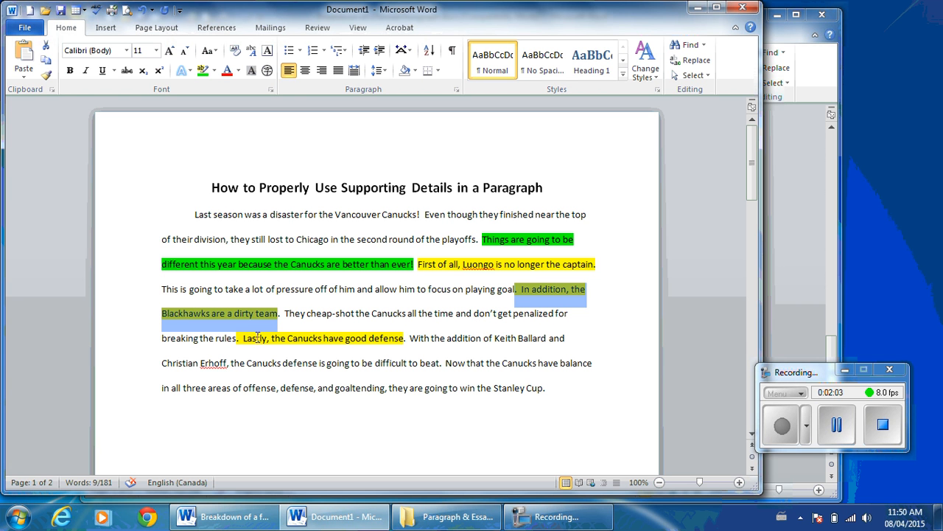
mouse_move(190, 355)
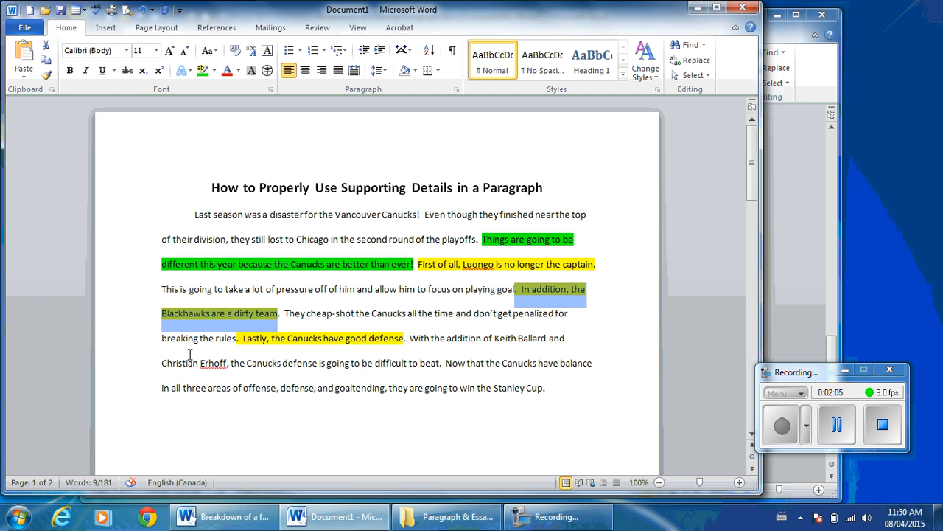
mouse_move(157, 318)
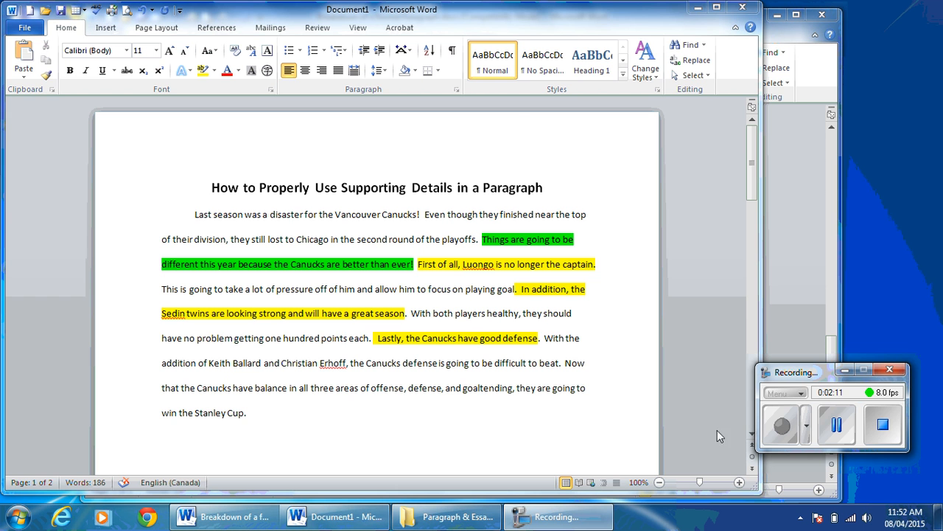
mouse_move(682, 432)
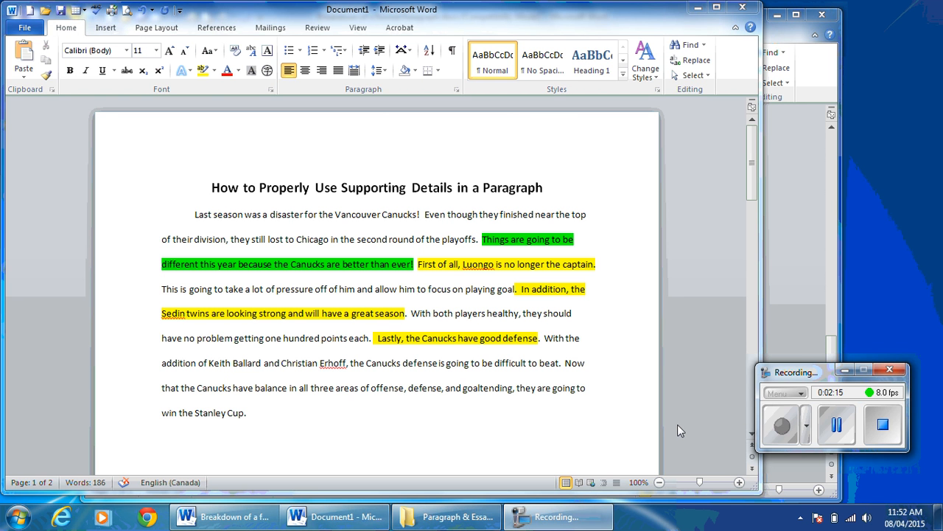
mouse_move(126, 325)
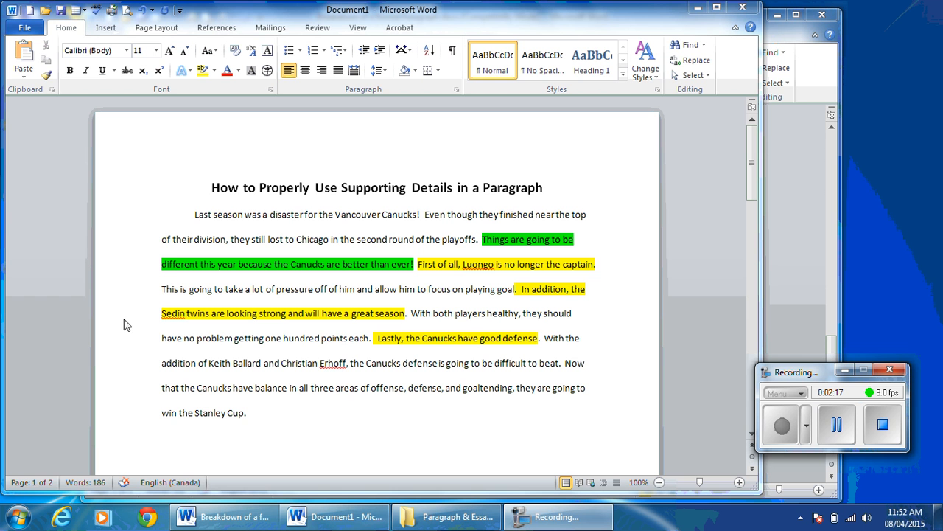
mouse_move(149, 275)
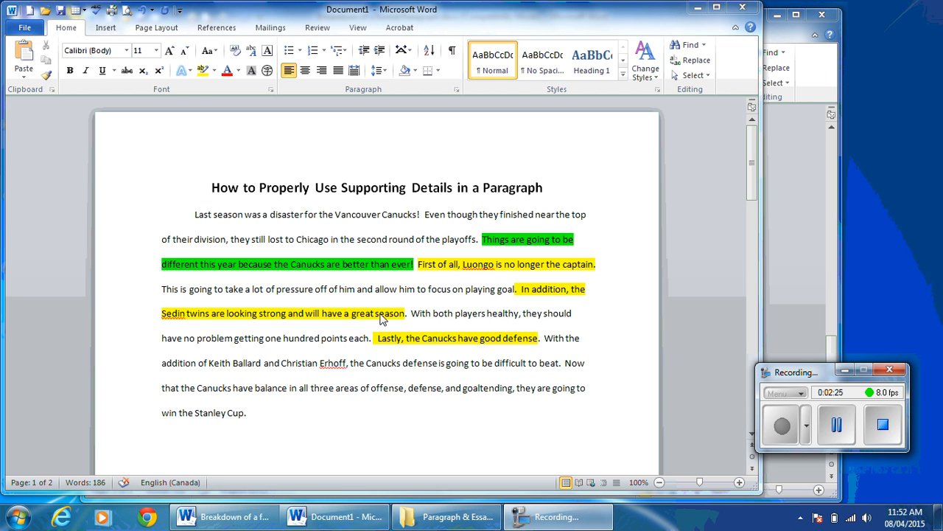
mouse_move(147, 324)
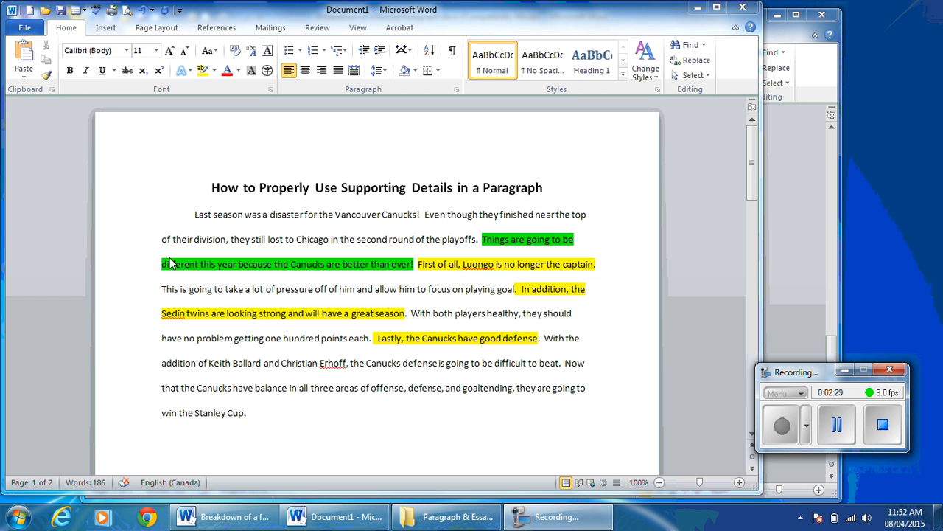
mouse_move(171, 320)
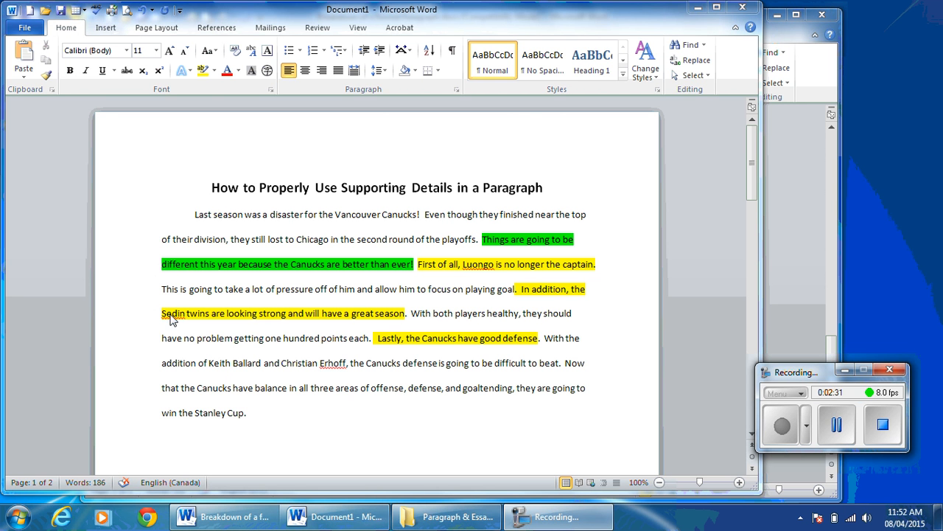
mouse_move(242, 381)
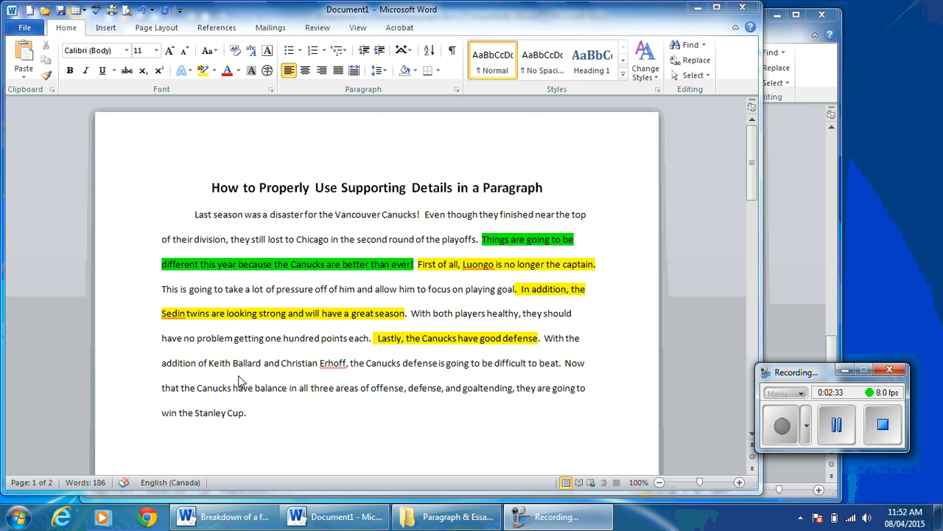